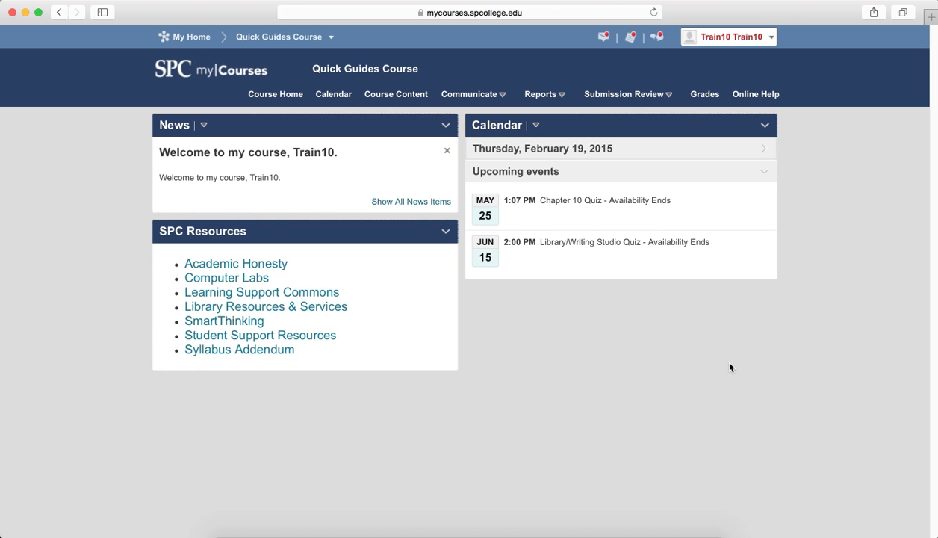
{"action": "mouse_move", "coordinate": [483, 118]}
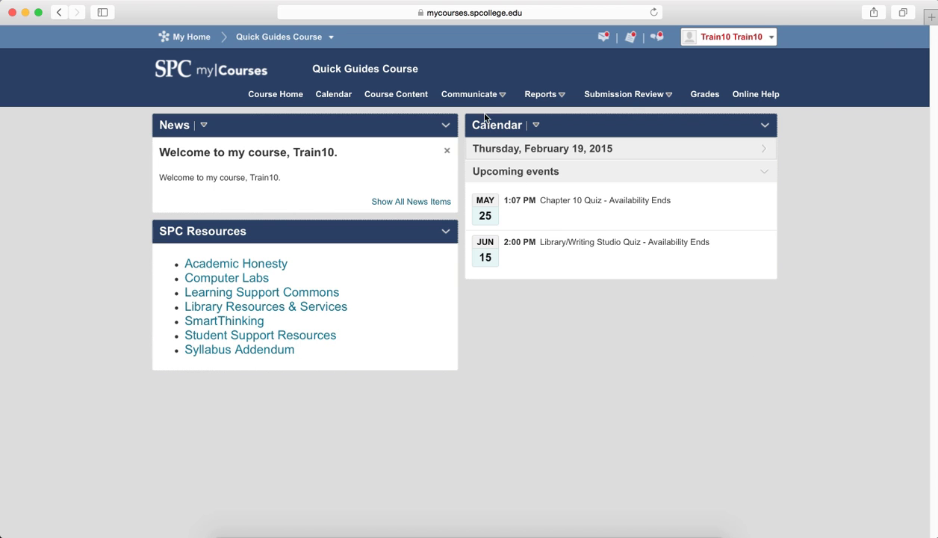
Step: Open the Communicate menu on the Quick Guides course homepage
{"action": "left_click", "coordinate": [471, 95]}
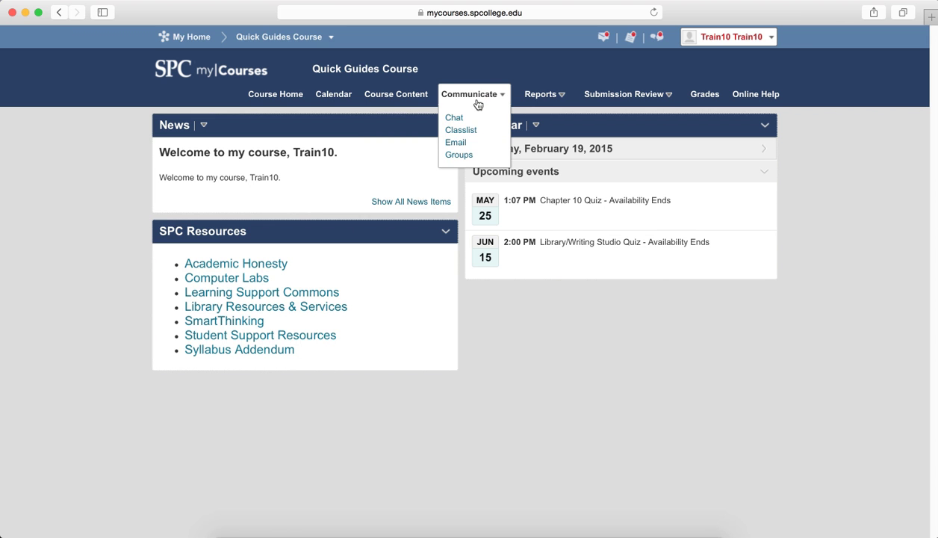
Step: Go to the course Groups page listing Group 4, Group 1 and the Research Topics prompt
{"action": "left_click", "coordinate": [458, 155]}
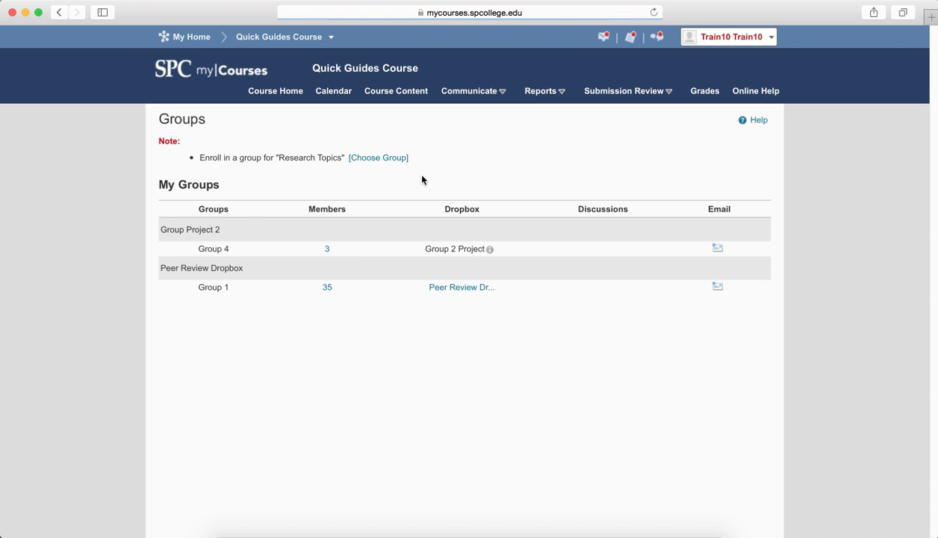
{"action": "mouse_move", "coordinate": [389, 300]}
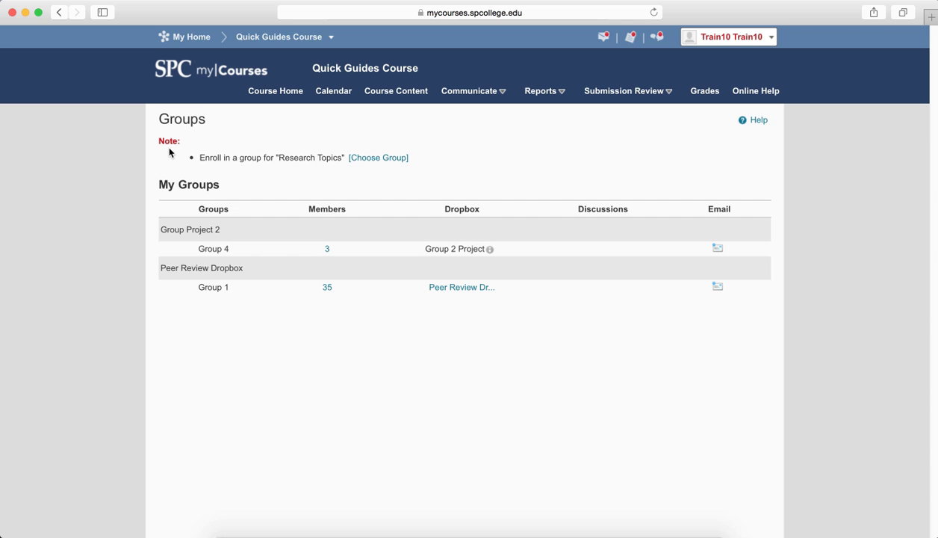
{"action": "mouse_move", "coordinate": [229, 168]}
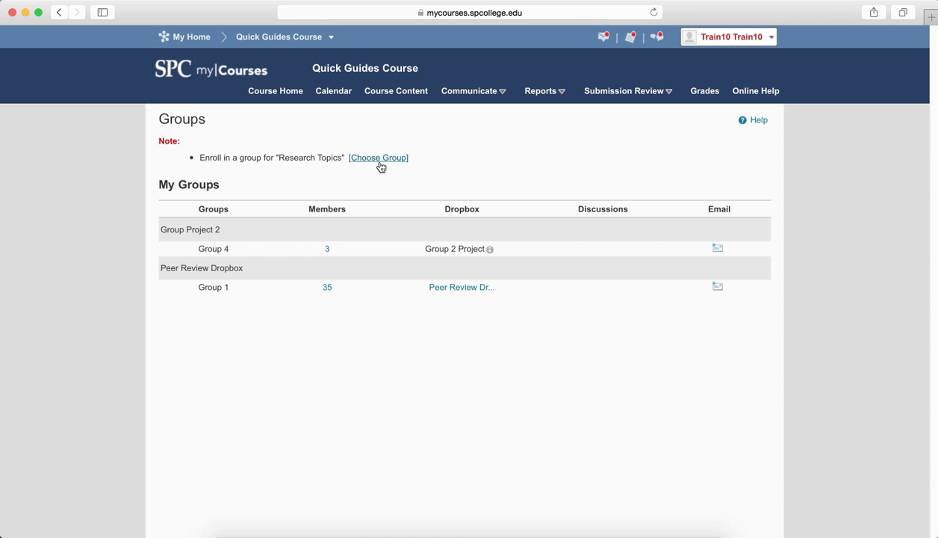
Step: Choose the Rain Forest group under Research Topics and save the enrollment
{"action": "left_click", "coordinate": [378, 157]}
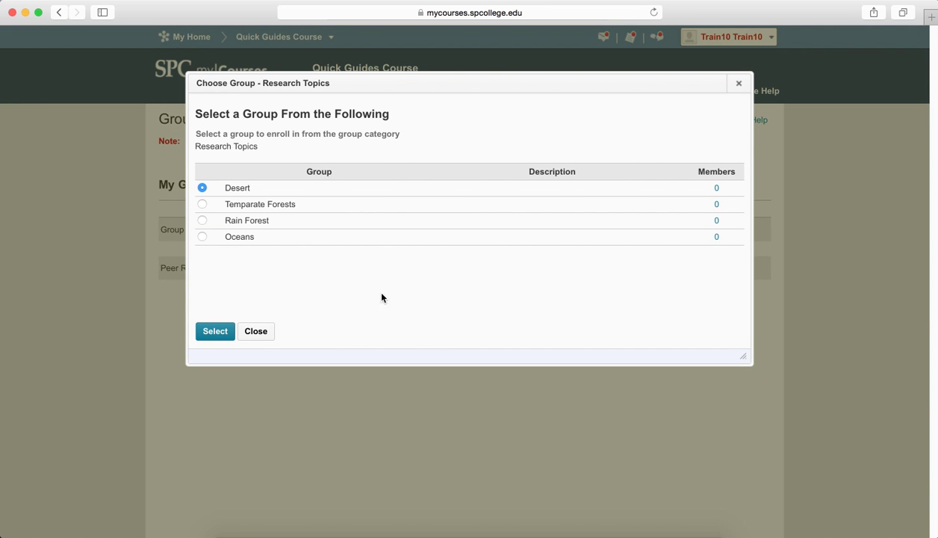
{"action": "mouse_move", "coordinate": [288, 273]}
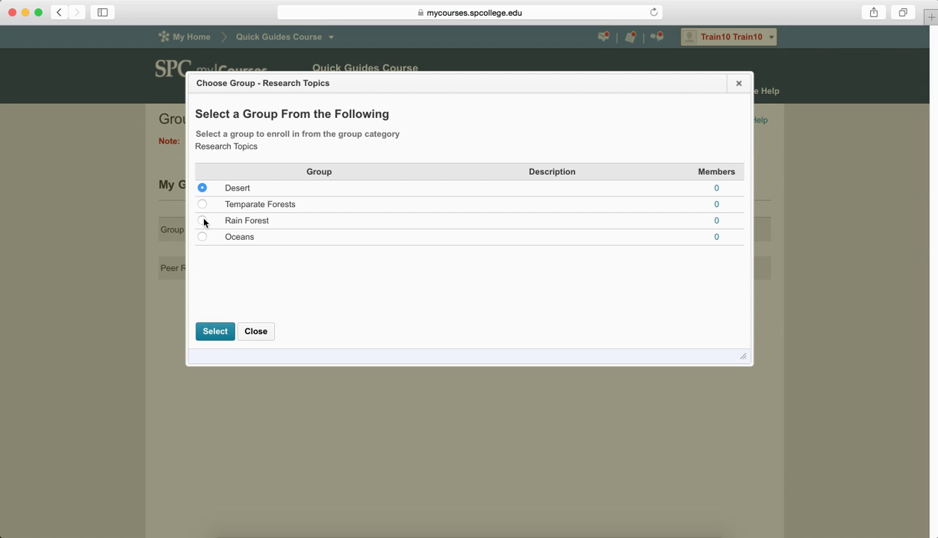
{"action": "left_click", "coordinate": [202, 220]}
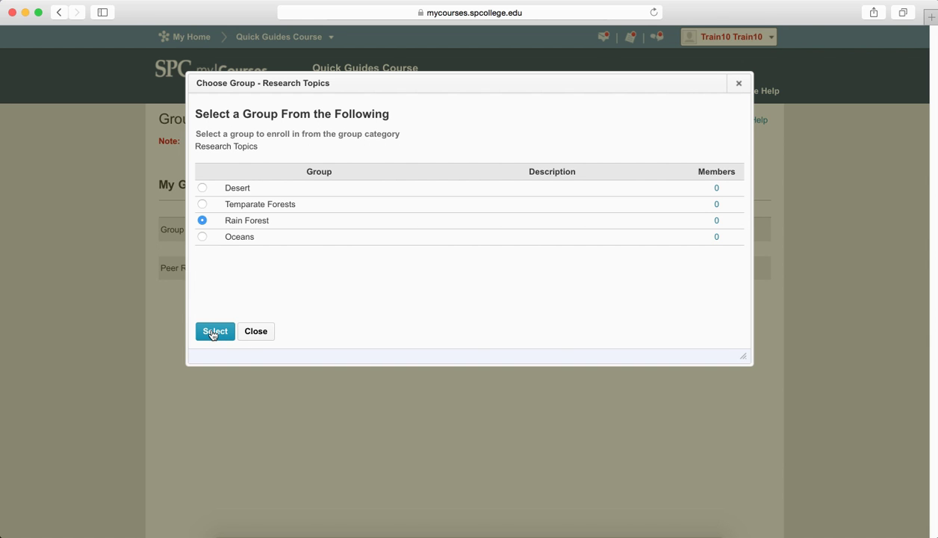
{"action": "left_click", "coordinate": [215, 331]}
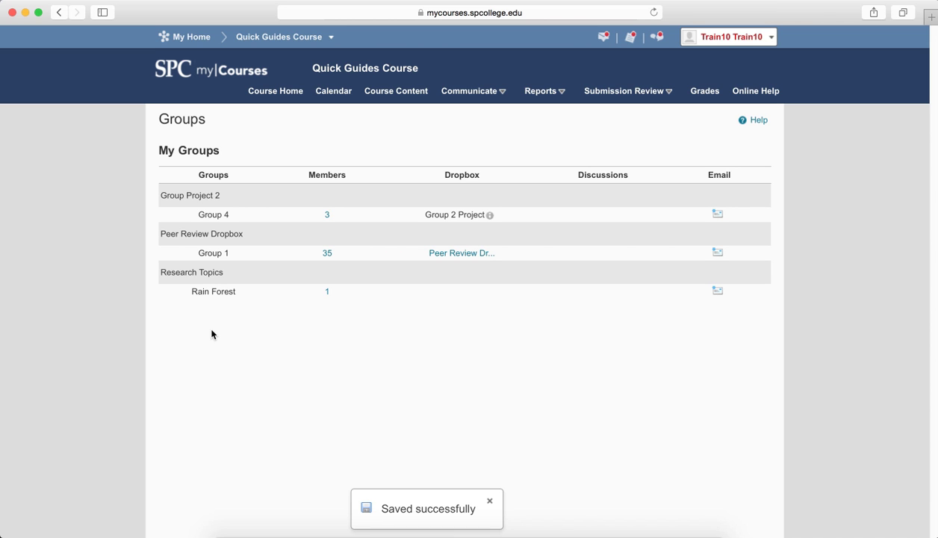
{"action": "left_click", "coordinate": [490, 499]}
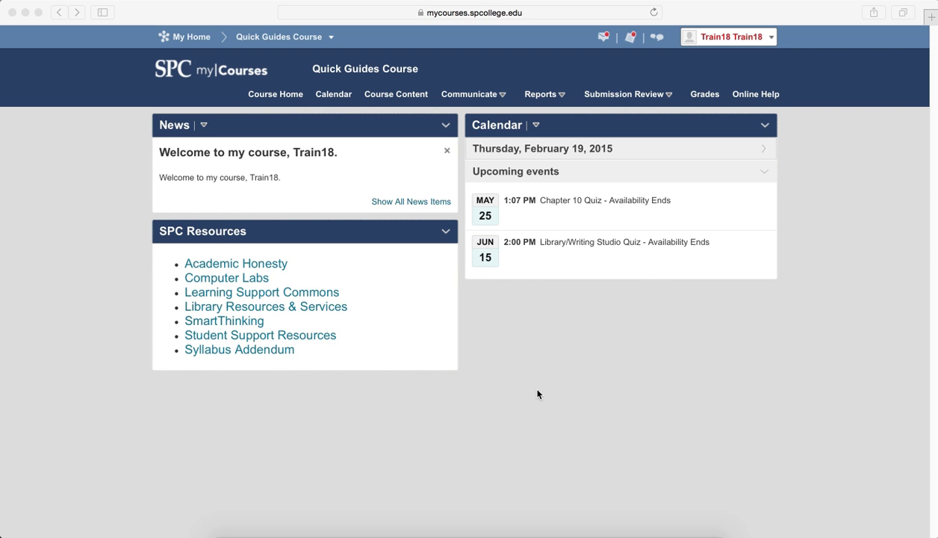
{"action": "mouse_move", "coordinate": [540, 348]}
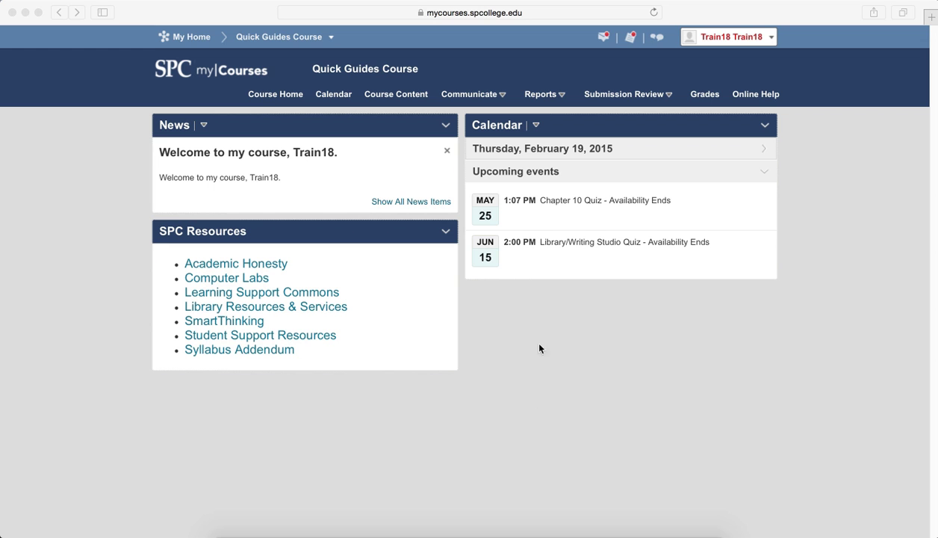
Step: Open Groups from the Communicate menu for the second student, showing Group 2 and Group 1
{"action": "left_click", "coordinate": [469, 93]}
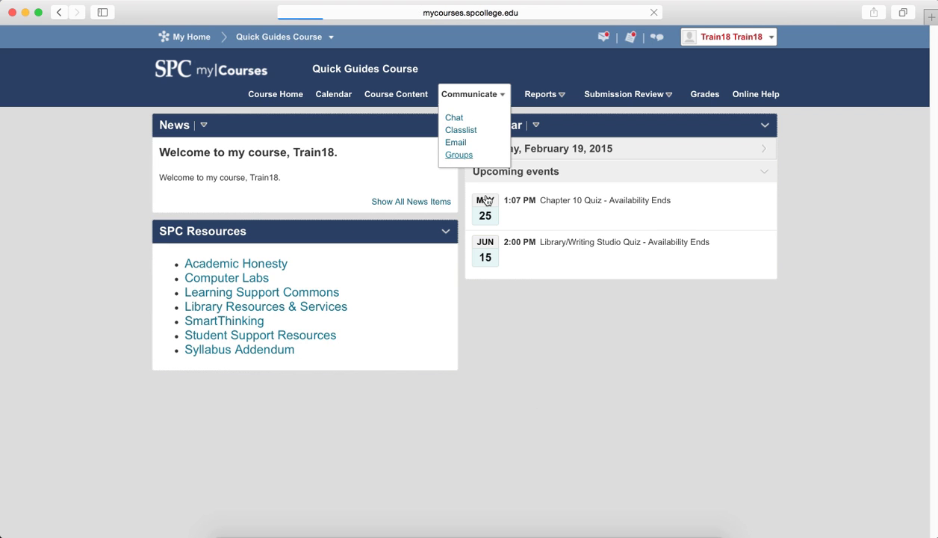
{"action": "left_click", "coordinate": [458, 155]}
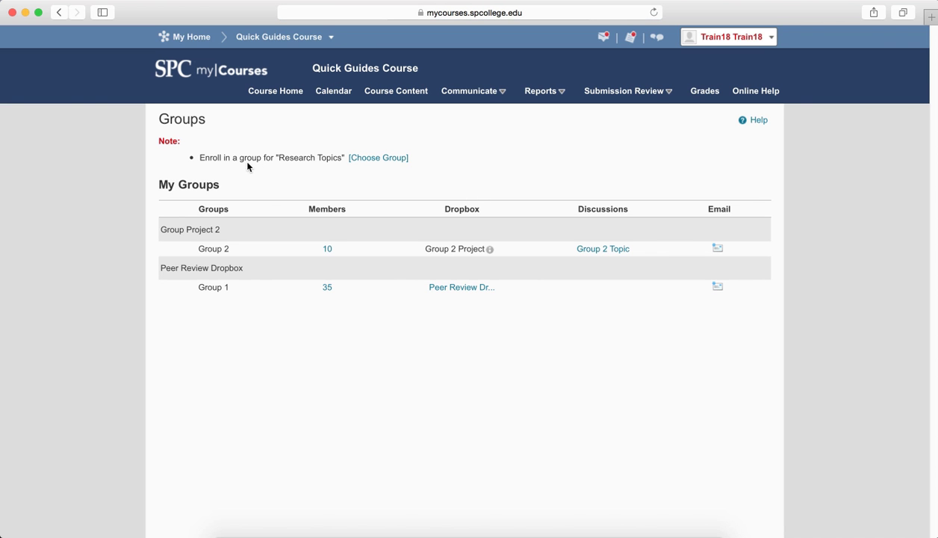
{"action": "mouse_move", "coordinate": [321, 167]}
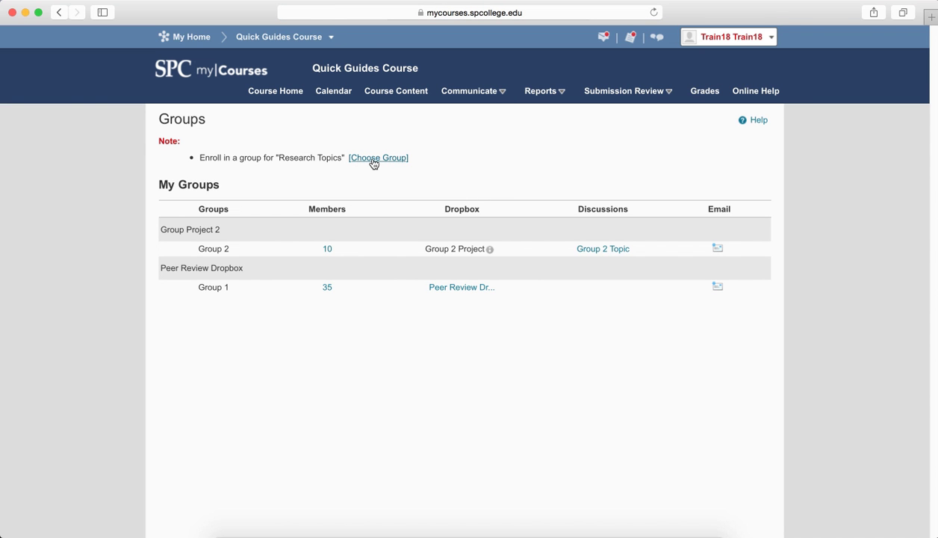
Step: Open the Research Topics chooser, where Rain Forest shows 6 (Full) with no radio button
{"action": "left_click", "coordinate": [378, 157]}
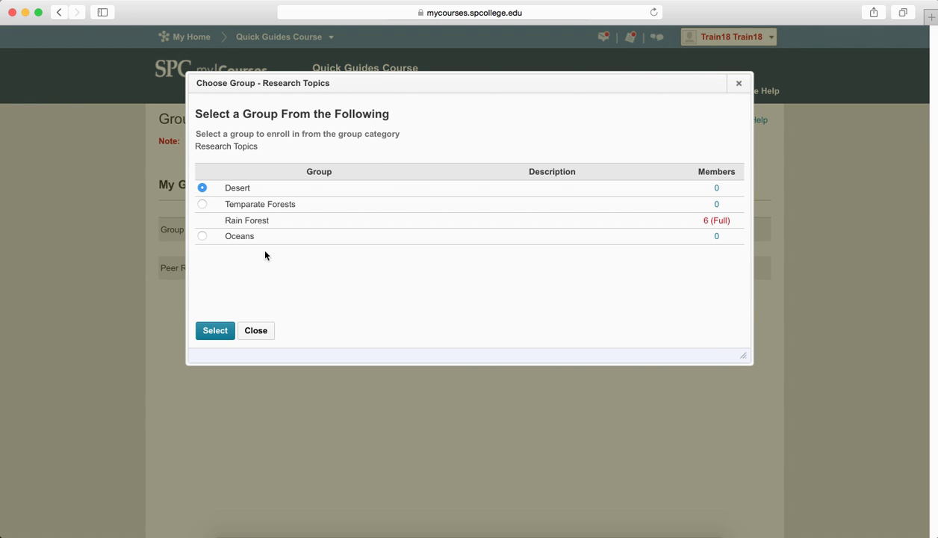
{"action": "mouse_move", "coordinate": [711, 232]}
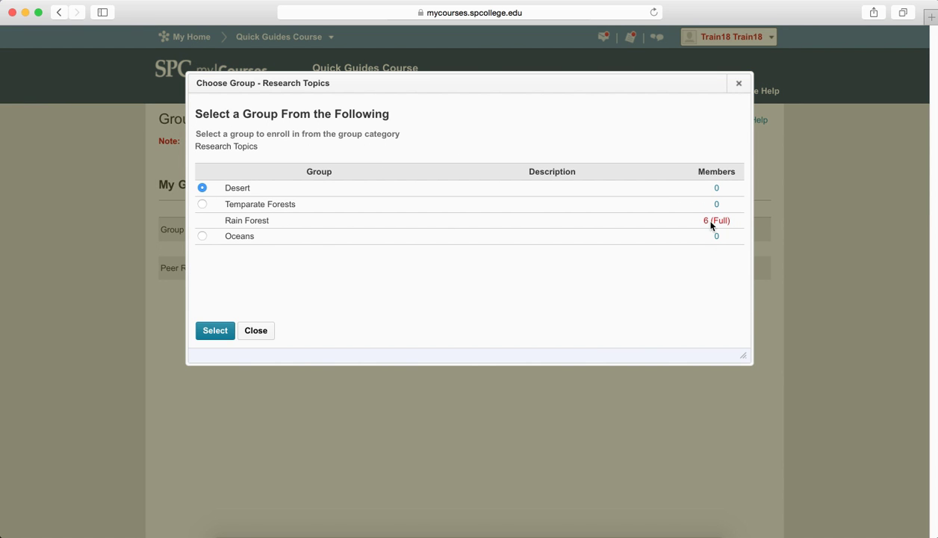
{"action": "mouse_move", "coordinate": [218, 186]}
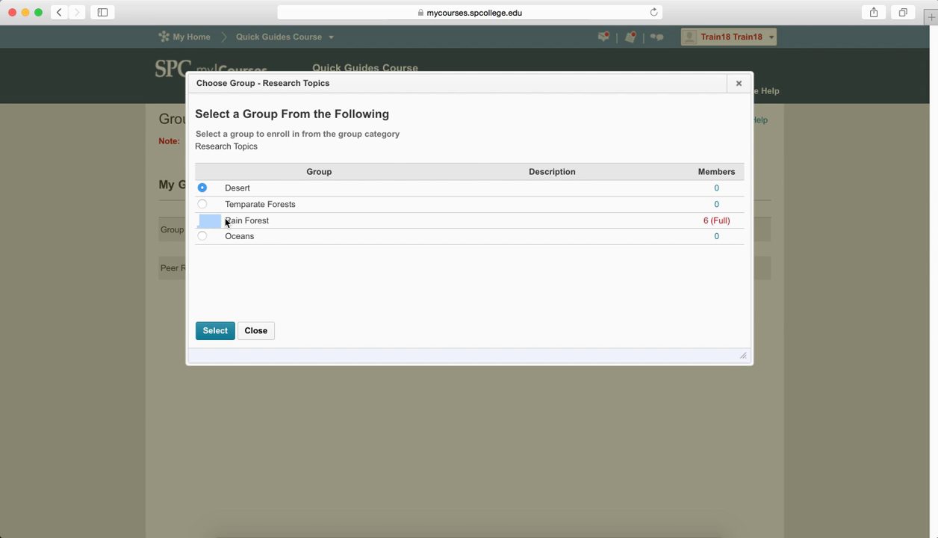
{"action": "mouse_move", "coordinate": [287, 232]}
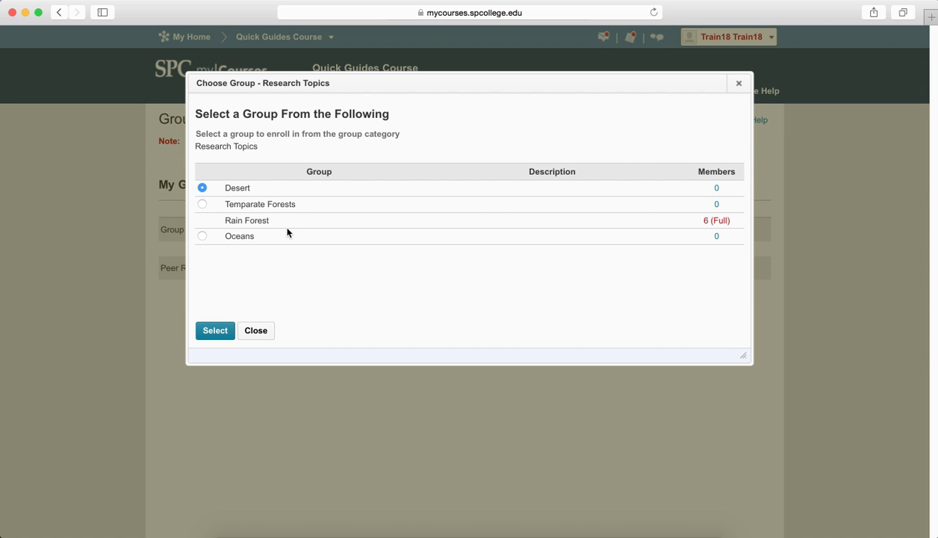
{"action": "mouse_move", "coordinate": [261, 221]}
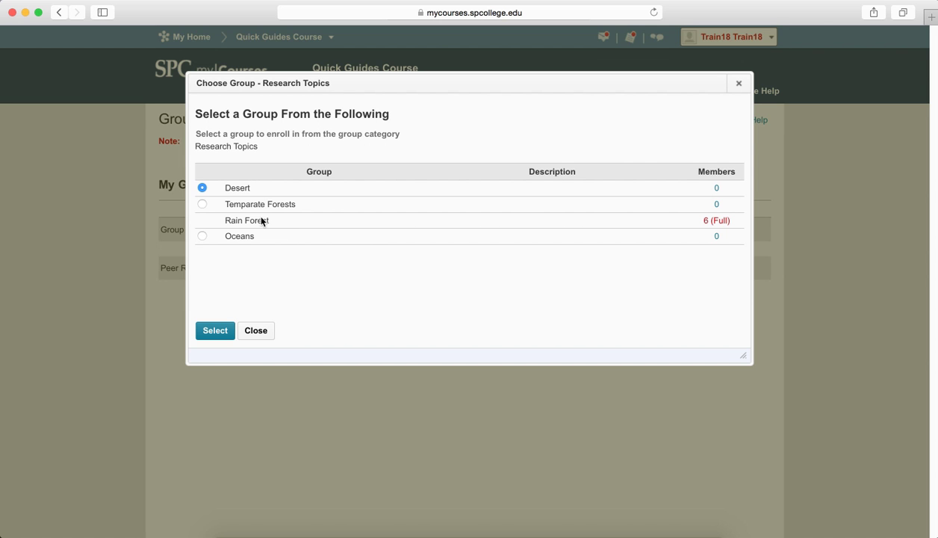
{"action": "mouse_move", "coordinate": [254, 245]}
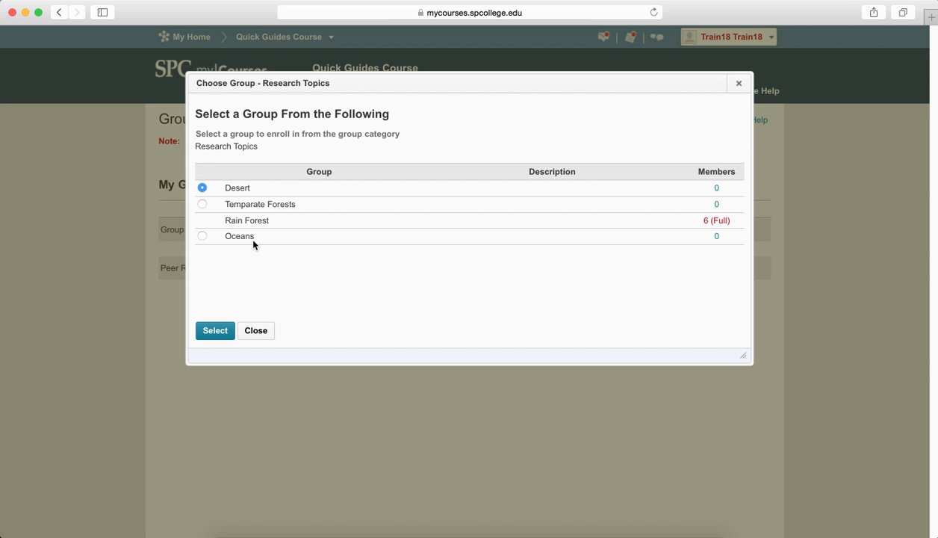
{"action": "mouse_move", "coordinate": [291, 278]}
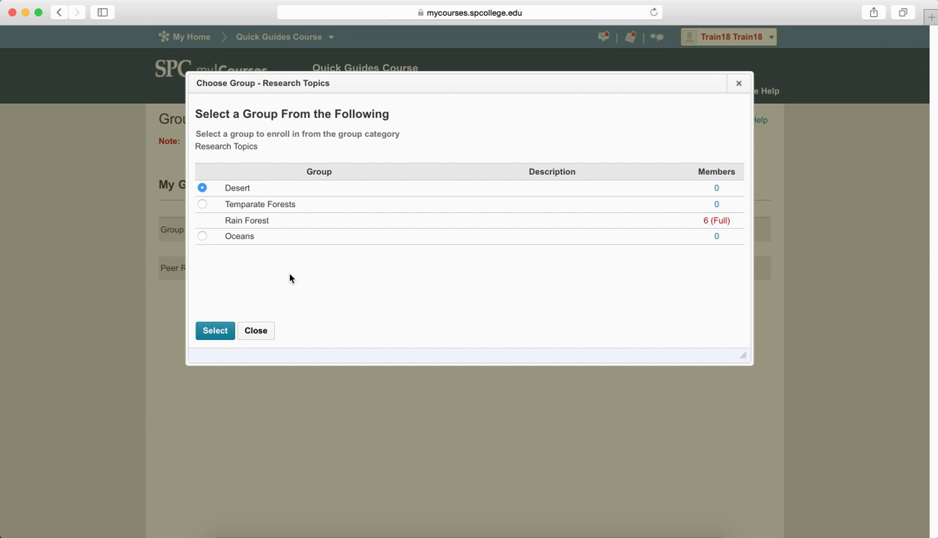